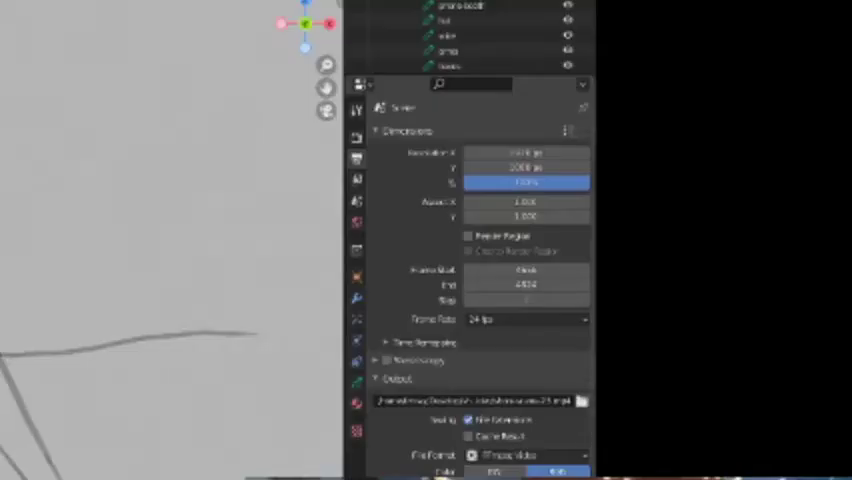
# Open Edit > Preferences and scroll the System section down to the Sound settings
pyautogui.scroll(-3)
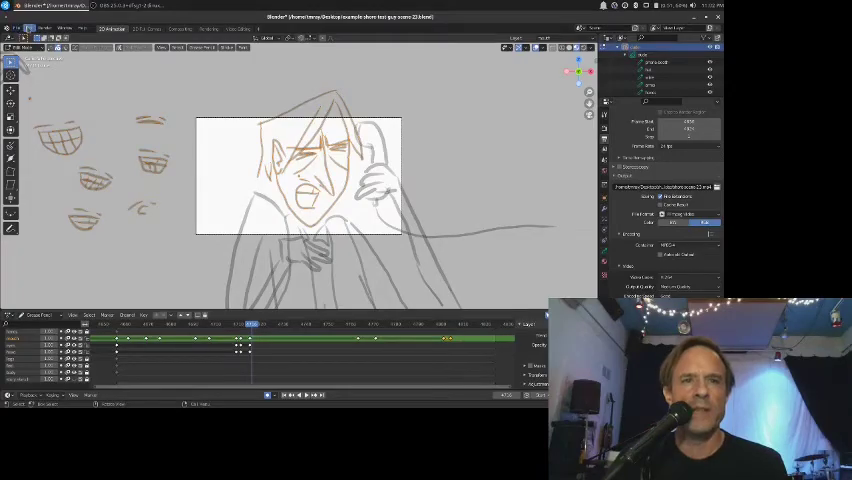
pyautogui.click(33, 19)
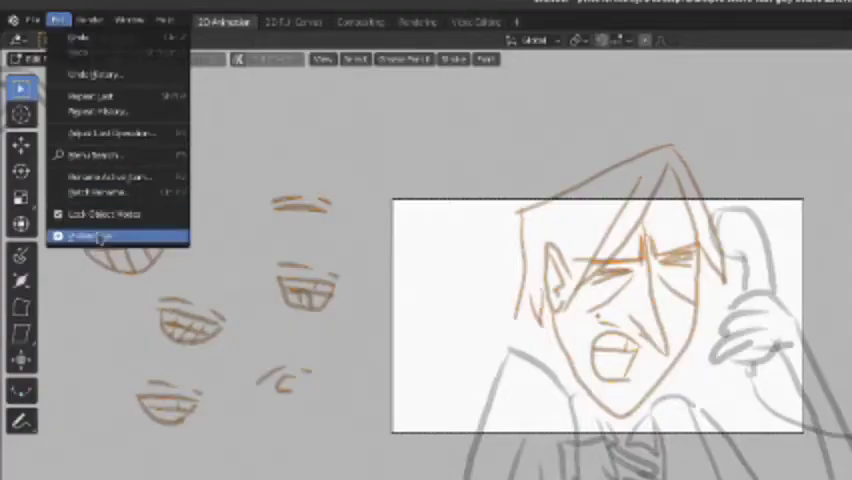
pyautogui.click(90, 235)
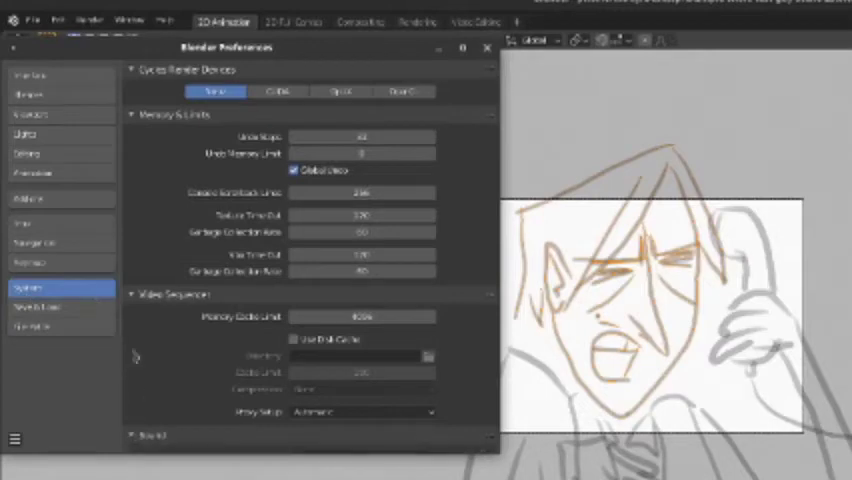
pyautogui.scroll(-3)
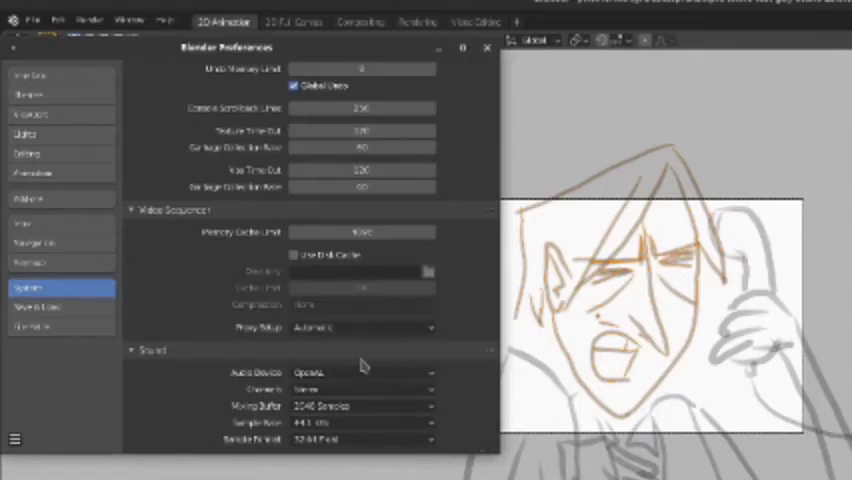
# Set the Audio Device preference to OpenAL after briefly choosing PulseAudio
pyautogui.click(362, 372)
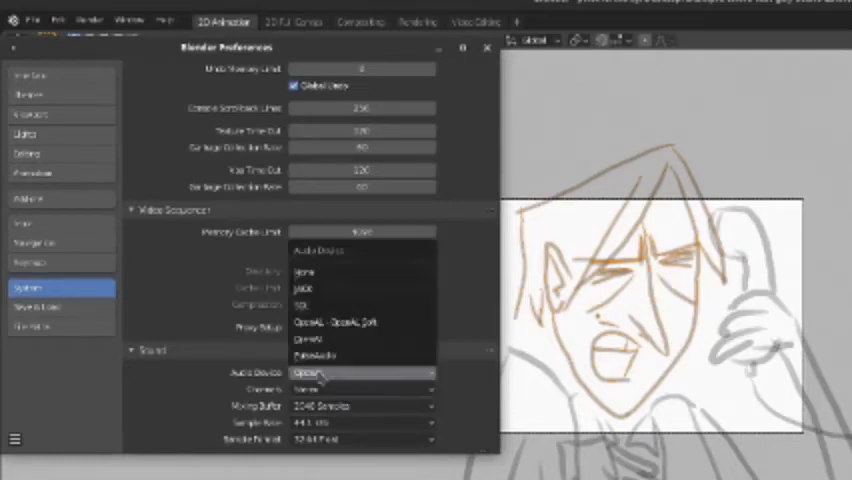
pyautogui.moveTo(330, 357)
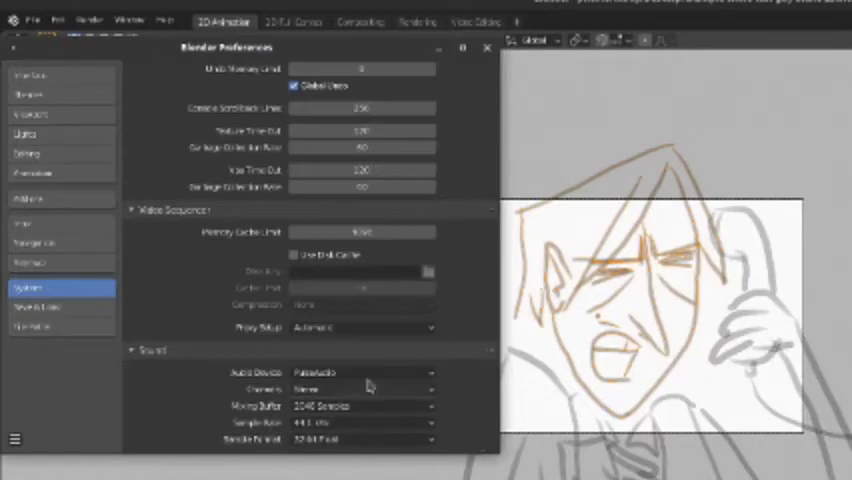
pyautogui.click(362, 372)
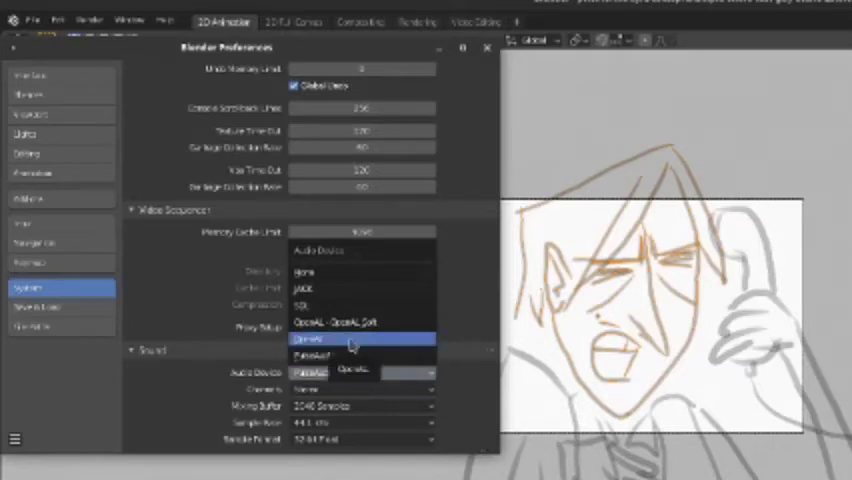
pyautogui.click(310, 338)
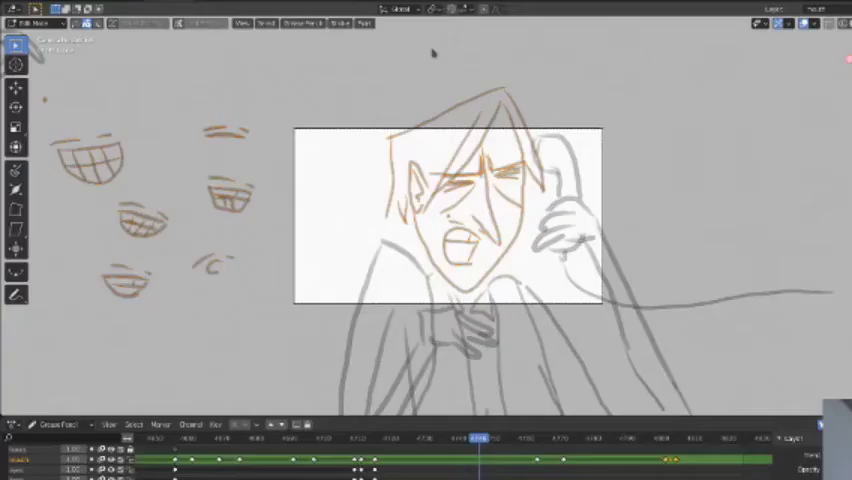
# Switch the storyboard drawing into Sculpt Mode, then reopen the interaction mode list
pyautogui.click(35, 23)
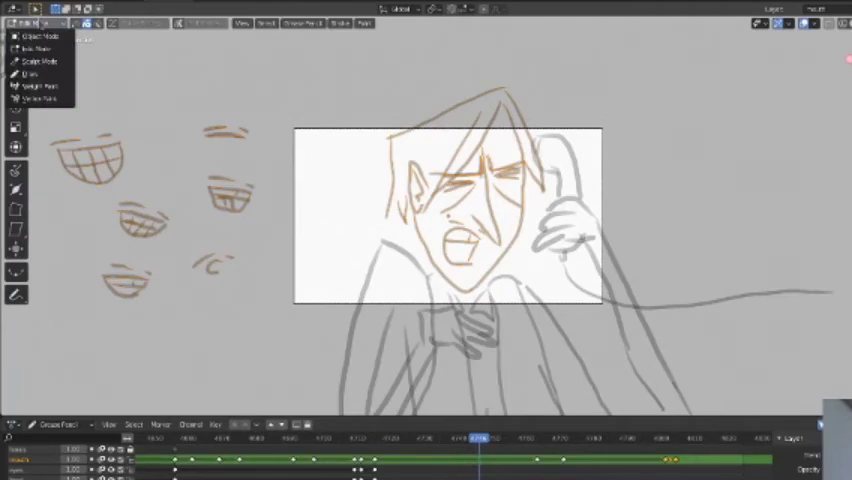
pyautogui.moveTo(40, 62)
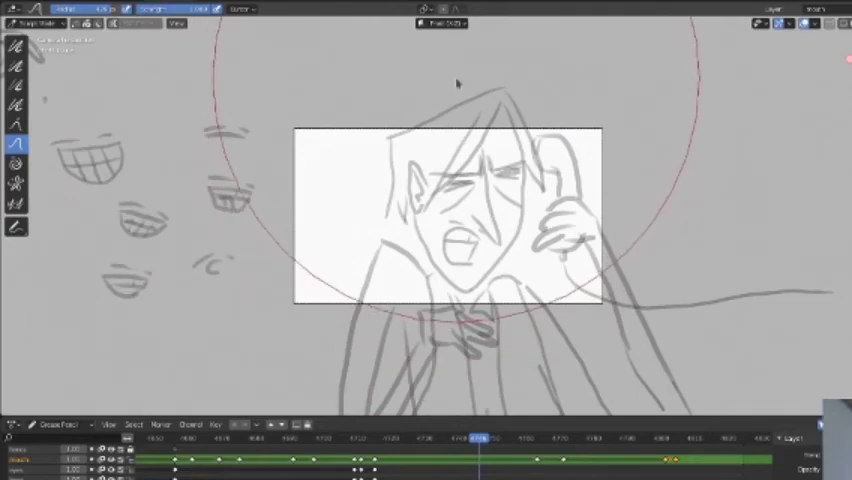
pyautogui.moveTo(455, 155)
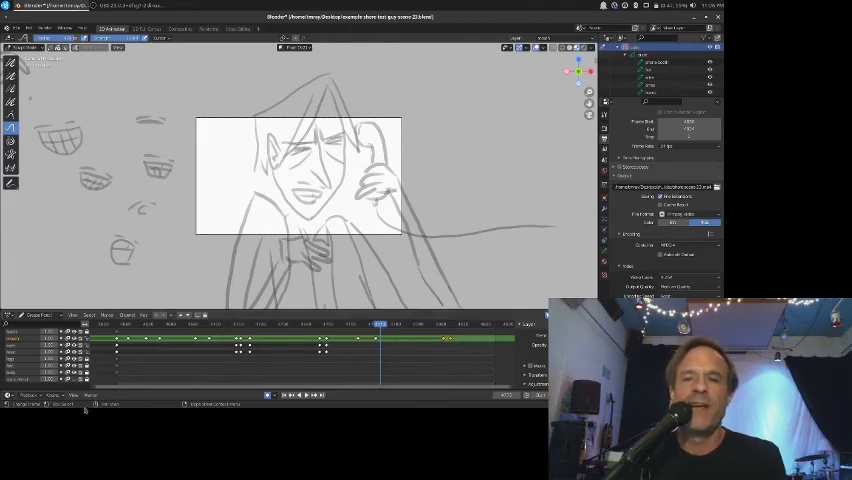
pyautogui.click(30, 47)
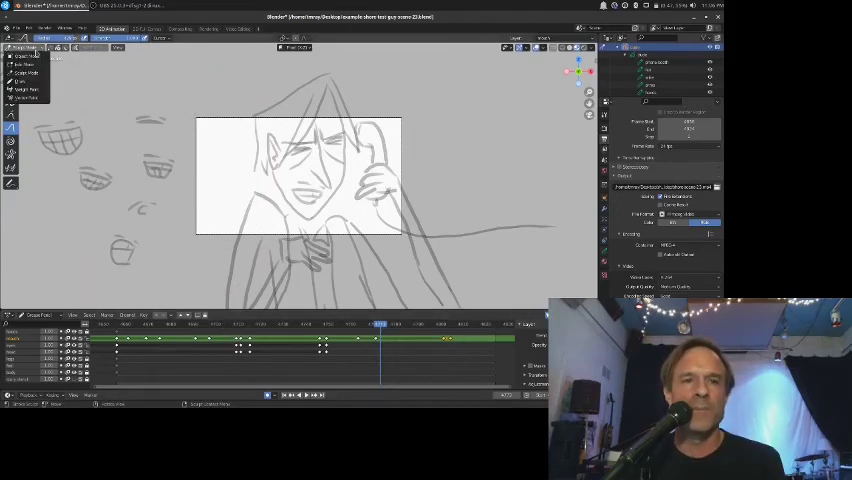